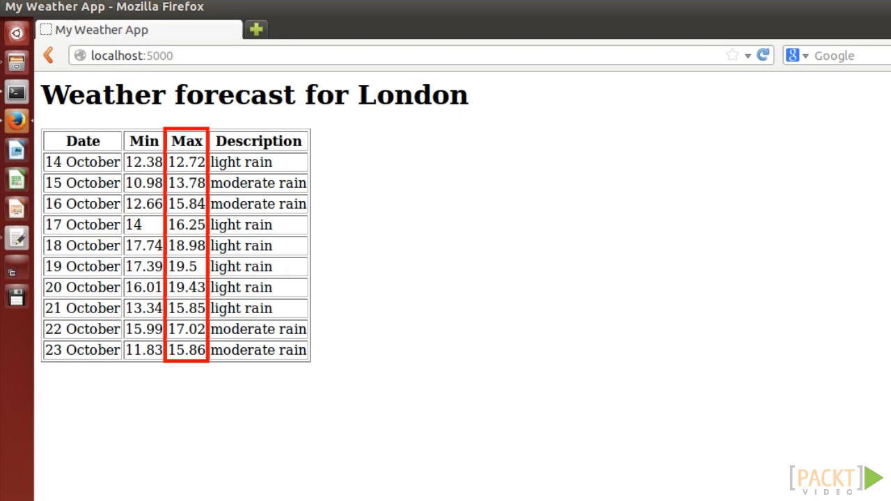
# - Make index() in index.py return get_weather() directly
pyautogui.click(259, 141)
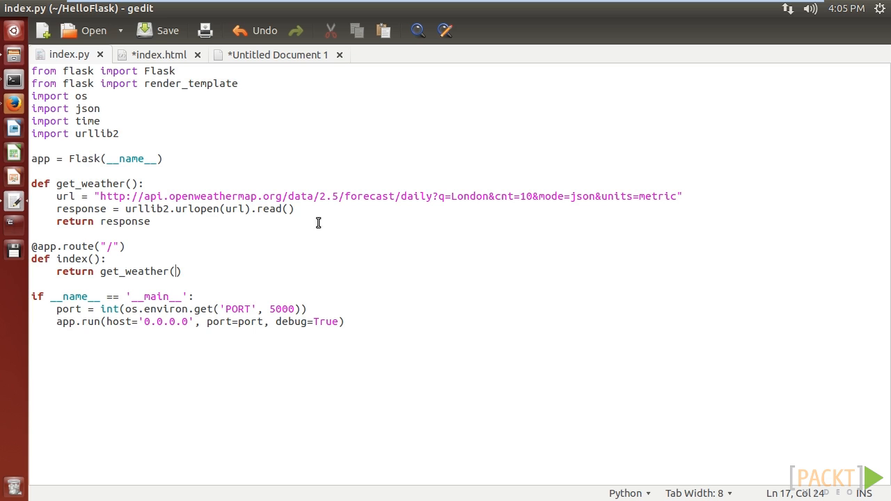
pyautogui.moveTo(476, 244)
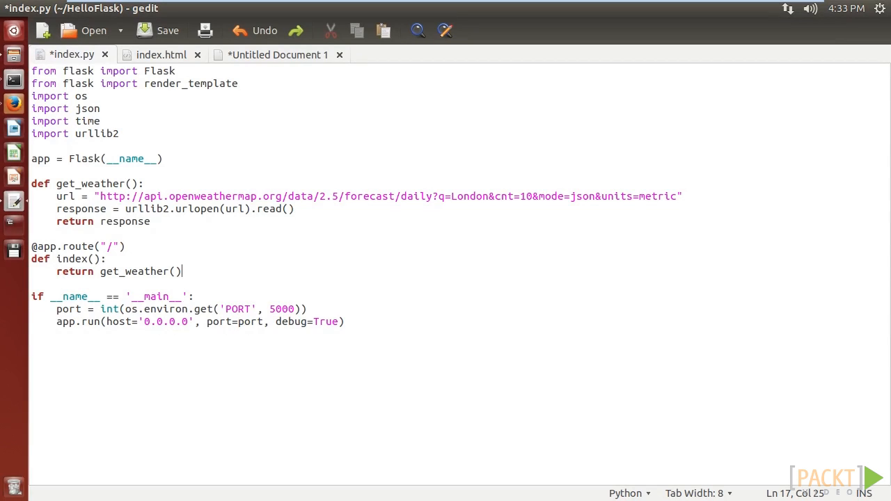
pyautogui.moveTo(494, 418)
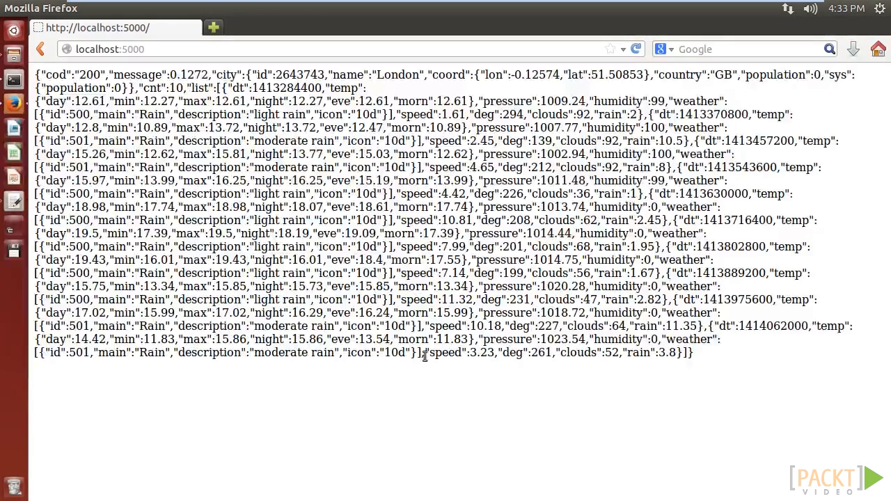
pyautogui.moveTo(418, 341)
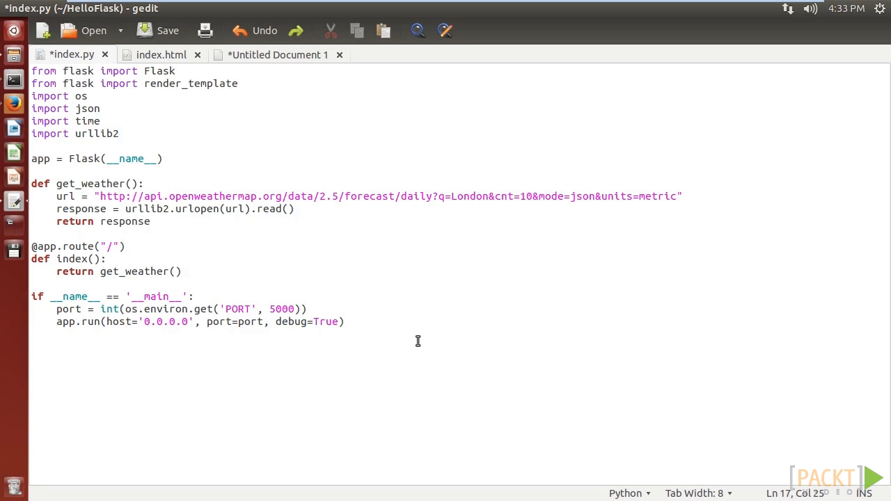
# - Rewrite index() to json.loads the forecast and concatenate HTML for the city heading and each day's date, min, max, description
pyautogui.click(183, 272)
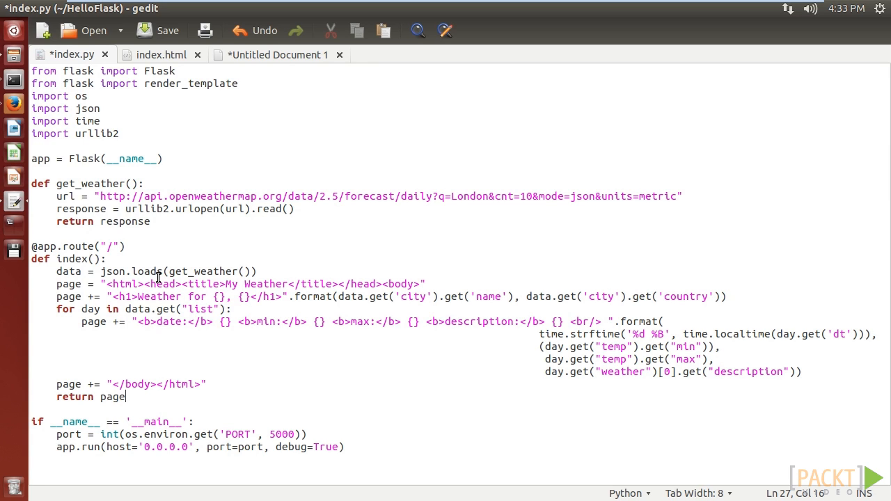
pyautogui.moveTo(152, 273)
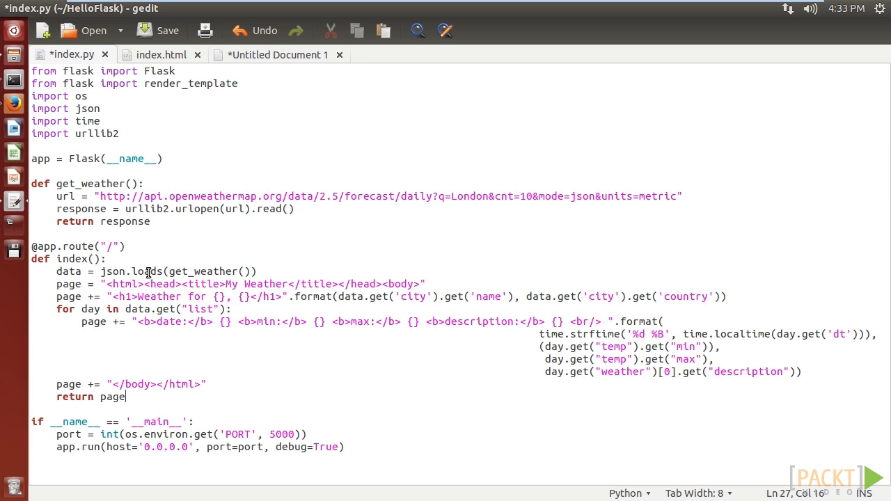
pyautogui.moveTo(183, 291)
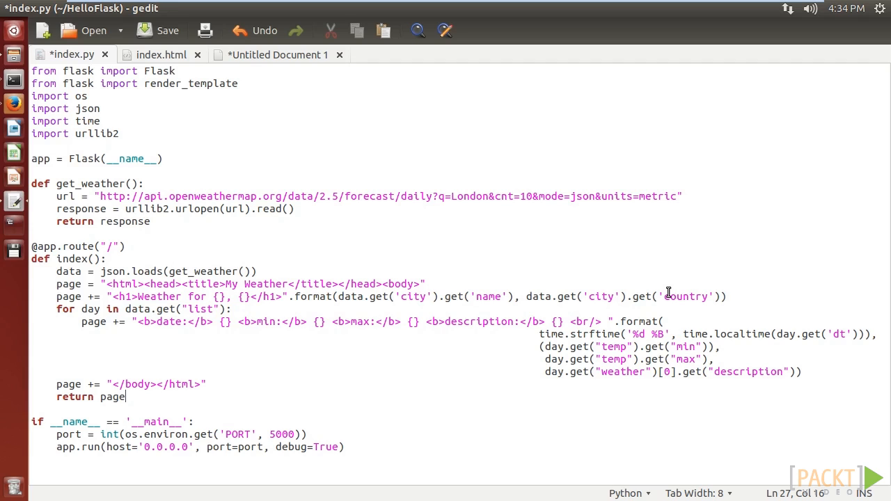
pyautogui.moveTo(532, 317)
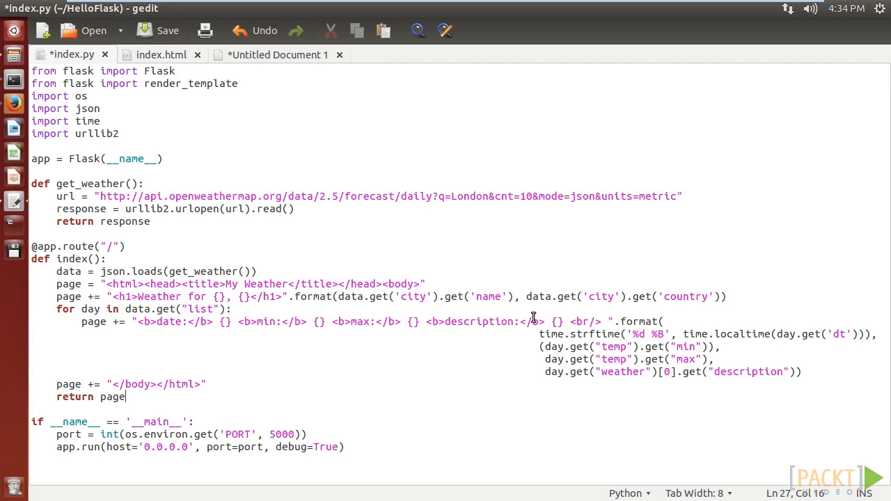
pyautogui.moveTo(236, 313)
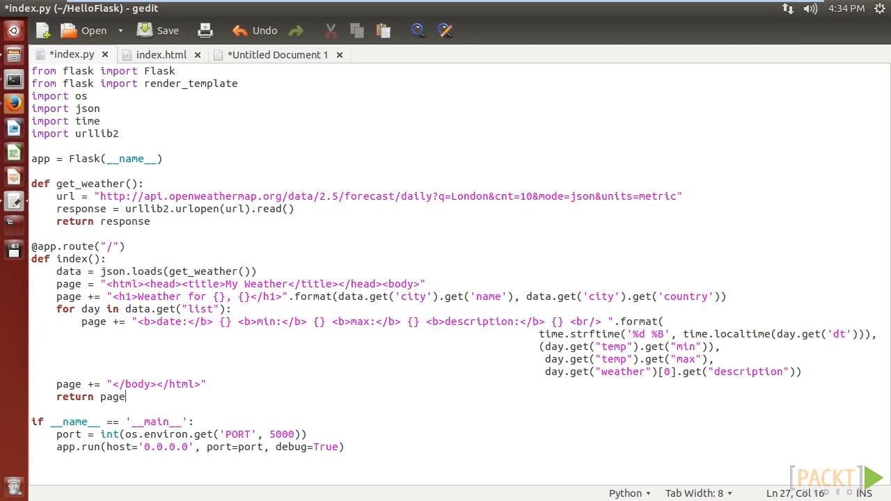
pyautogui.moveTo(97, 498)
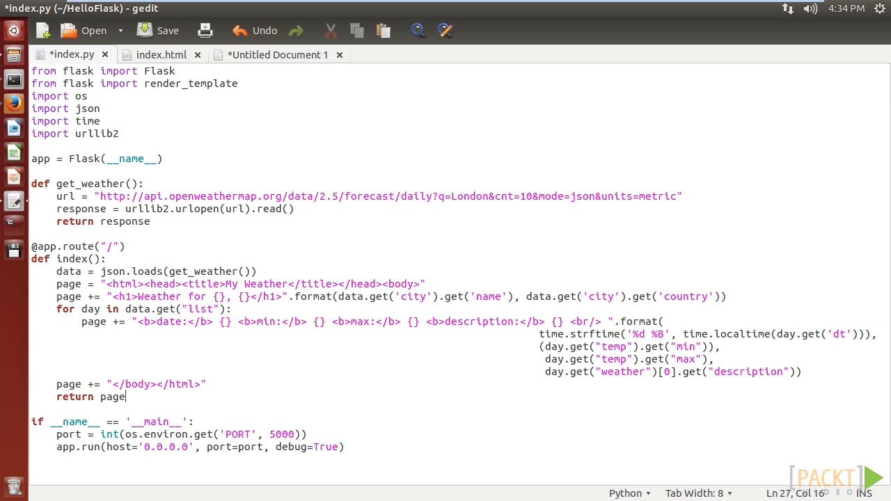
pyautogui.moveTo(498, 336)
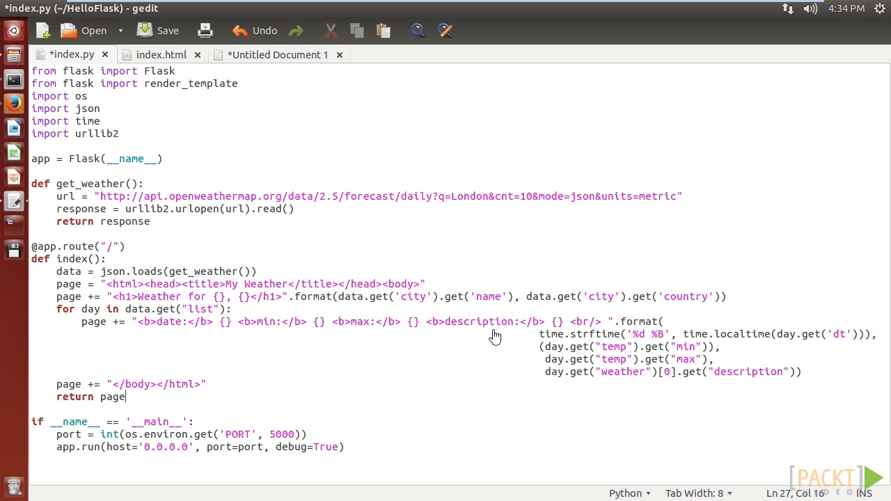
pyautogui.moveTo(195, 401)
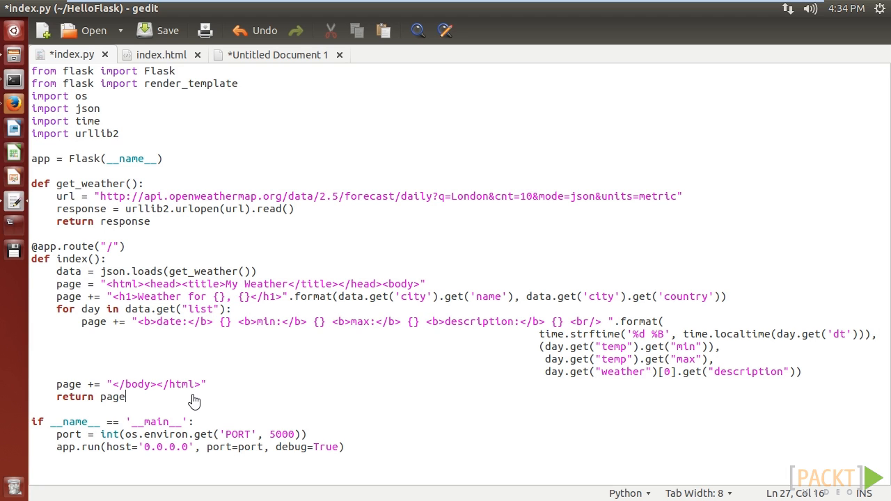